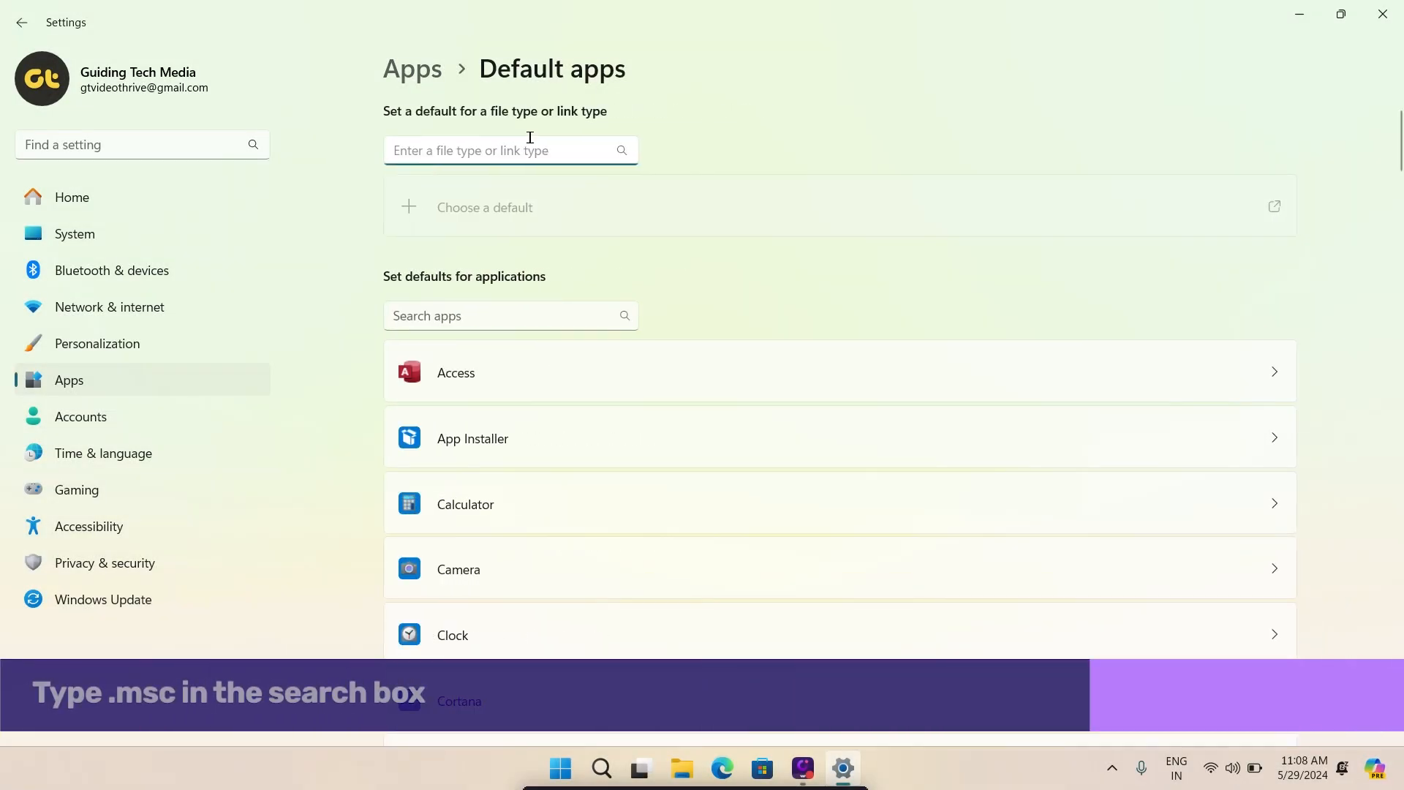
- Search default apps for .msc and set Microsoft Management Console as its default
{"action": "type", "text": ".msc"}
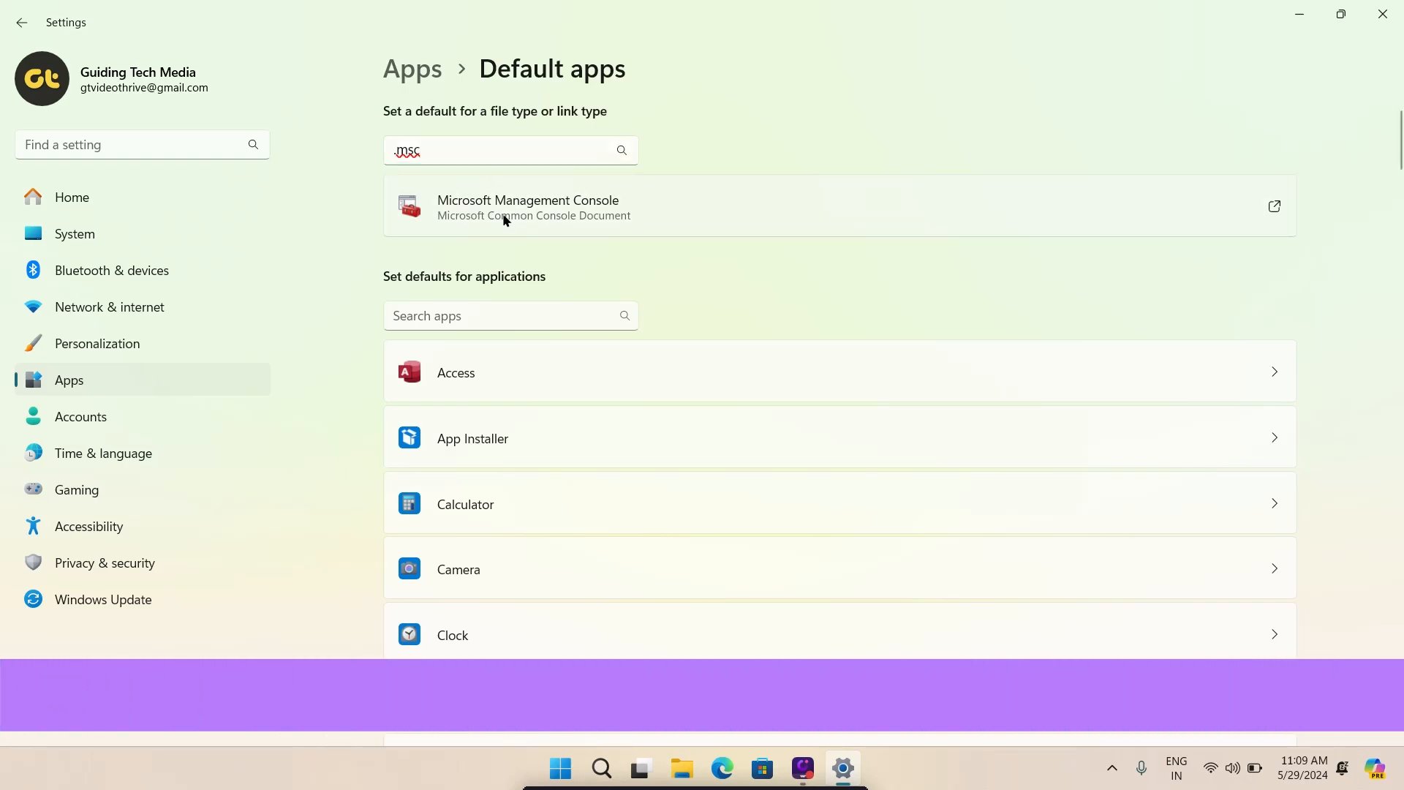
{"action": "left_click", "coordinate": [528, 206]}
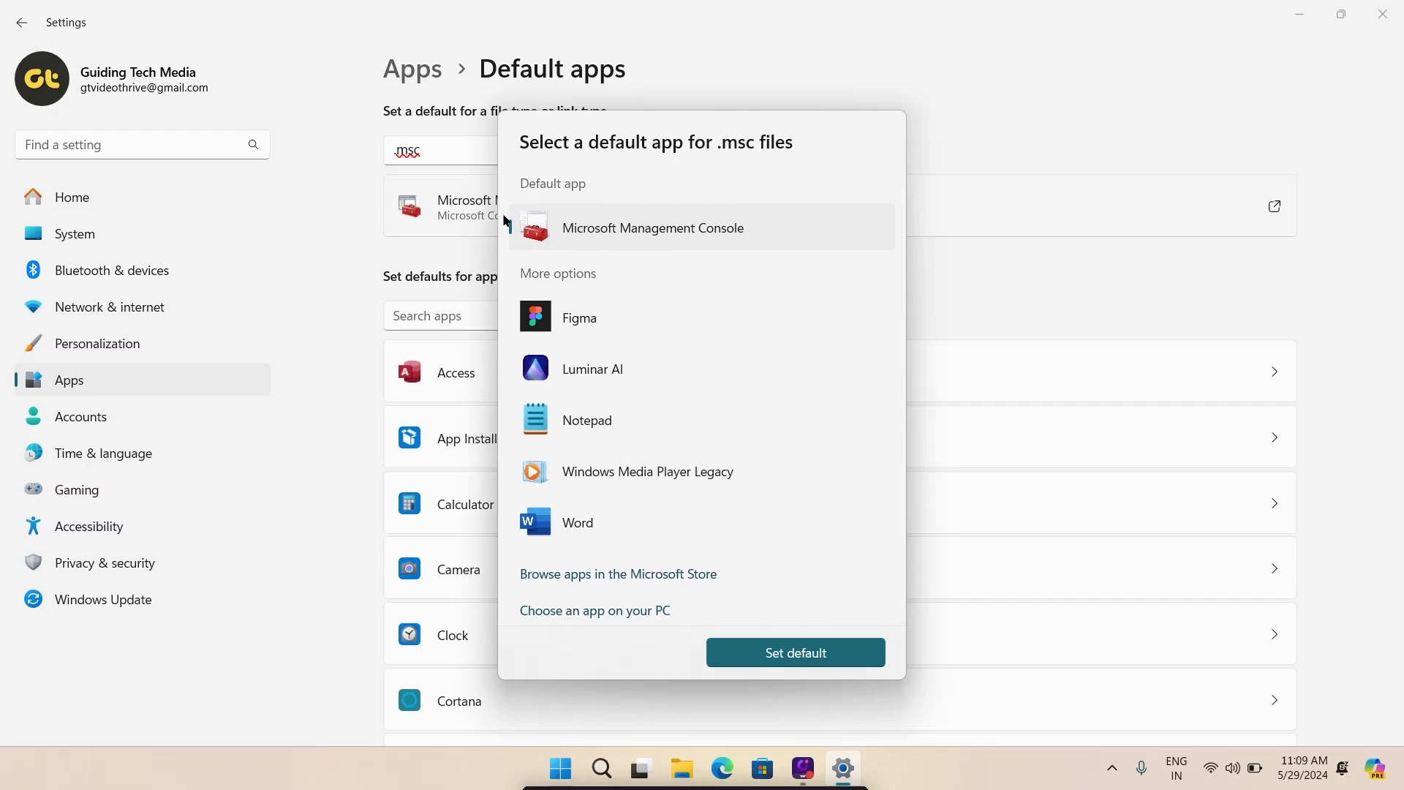
{"action": "left_click", "coordinate": [793, 651]}
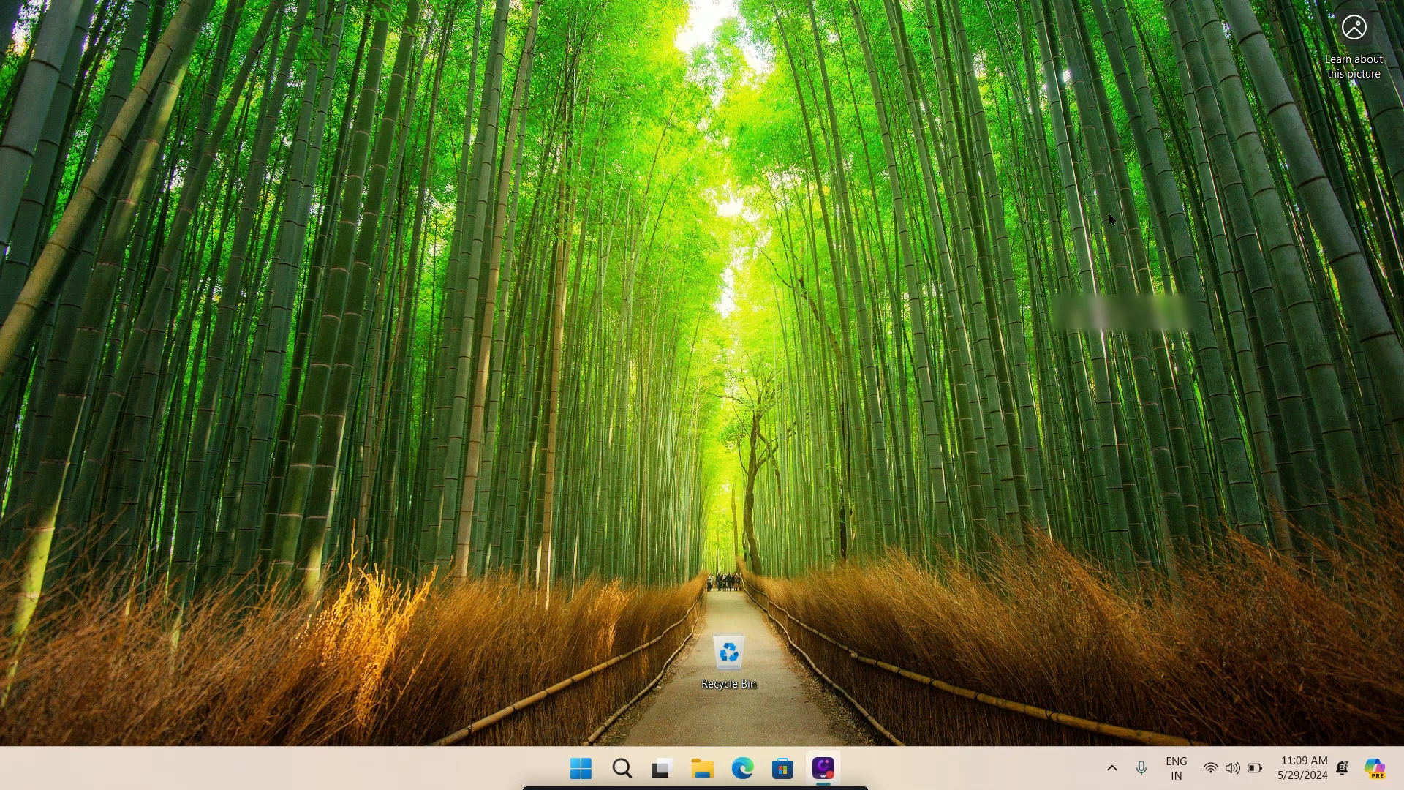
{"action": "key", "text": "Win+r"}
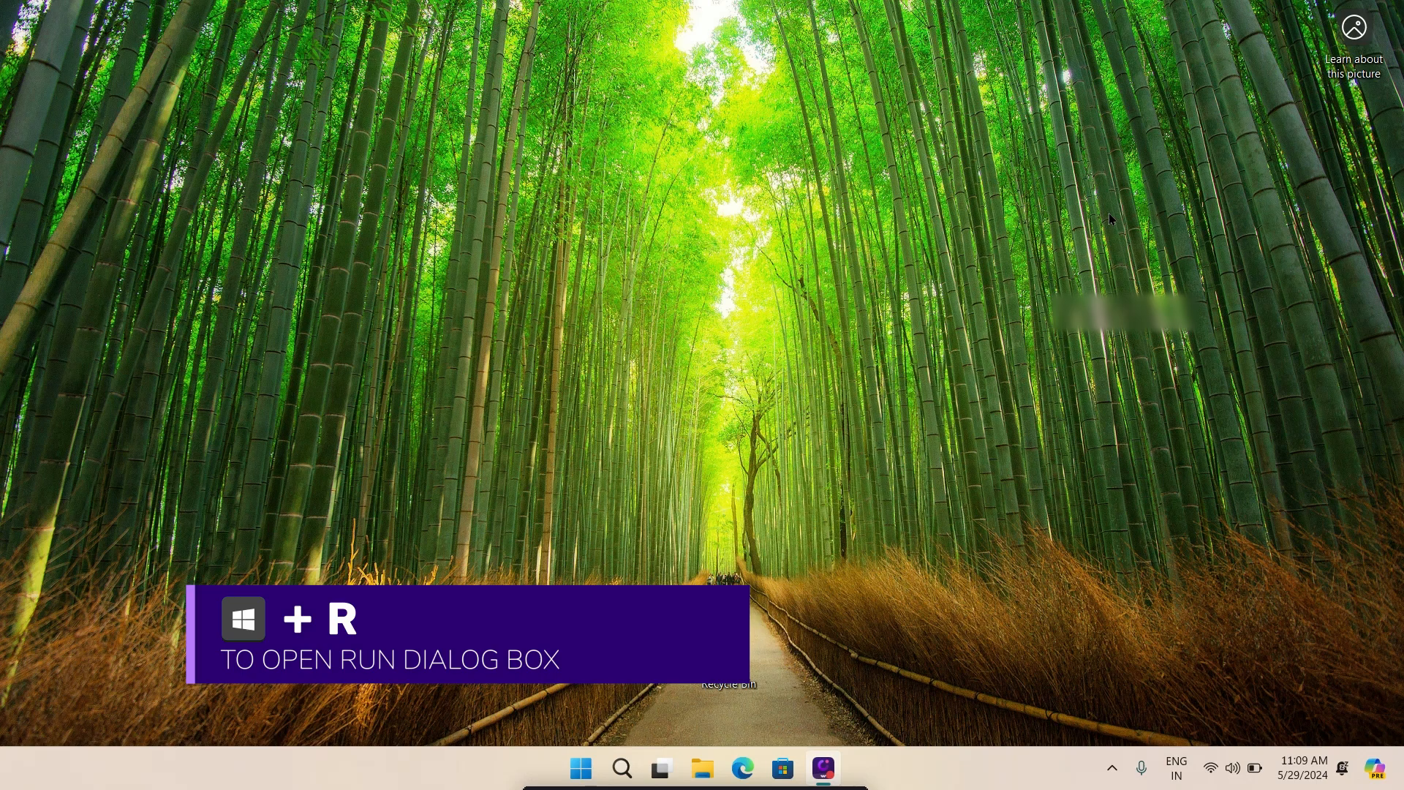
{"action": "key", "text": "Win+r"}
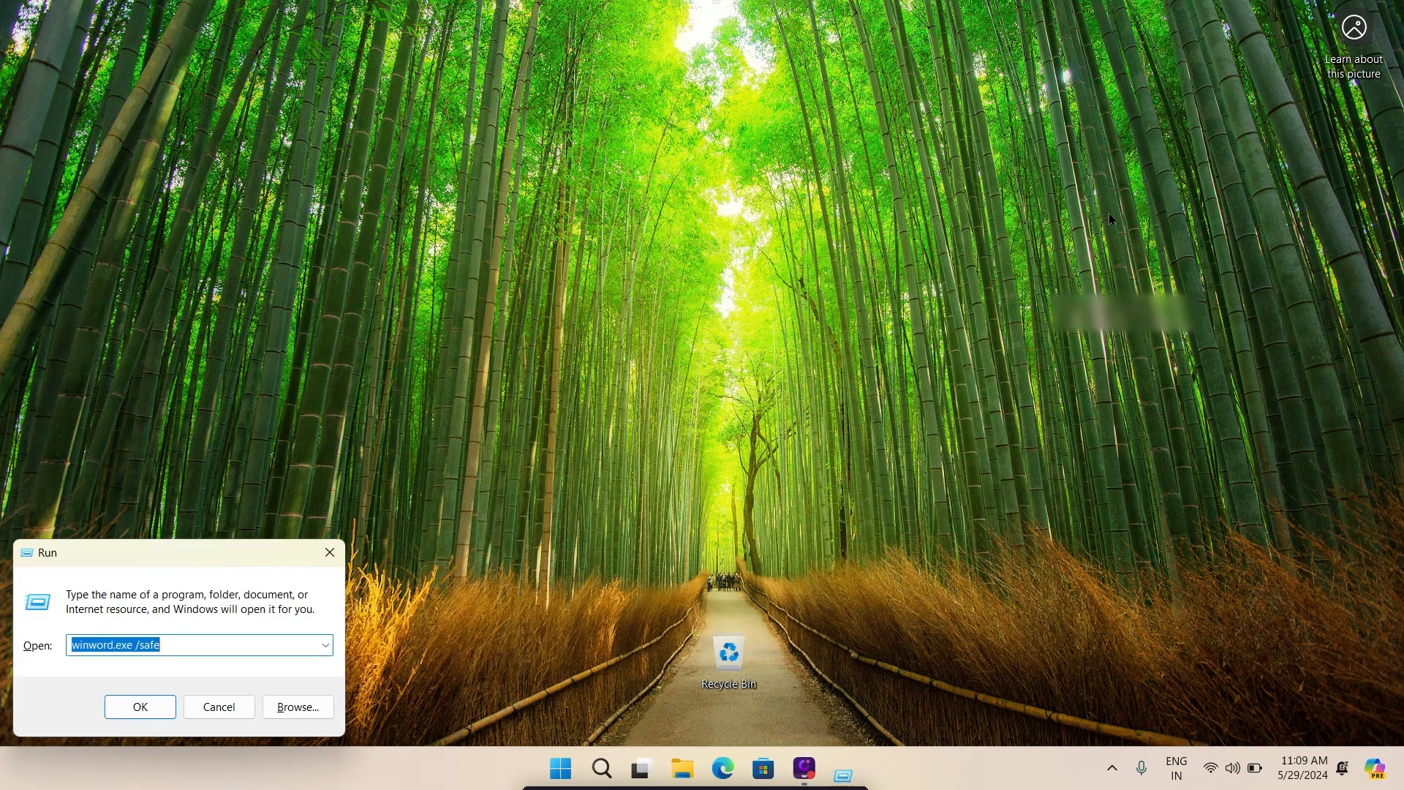
{"action": "type", "text": "services."}
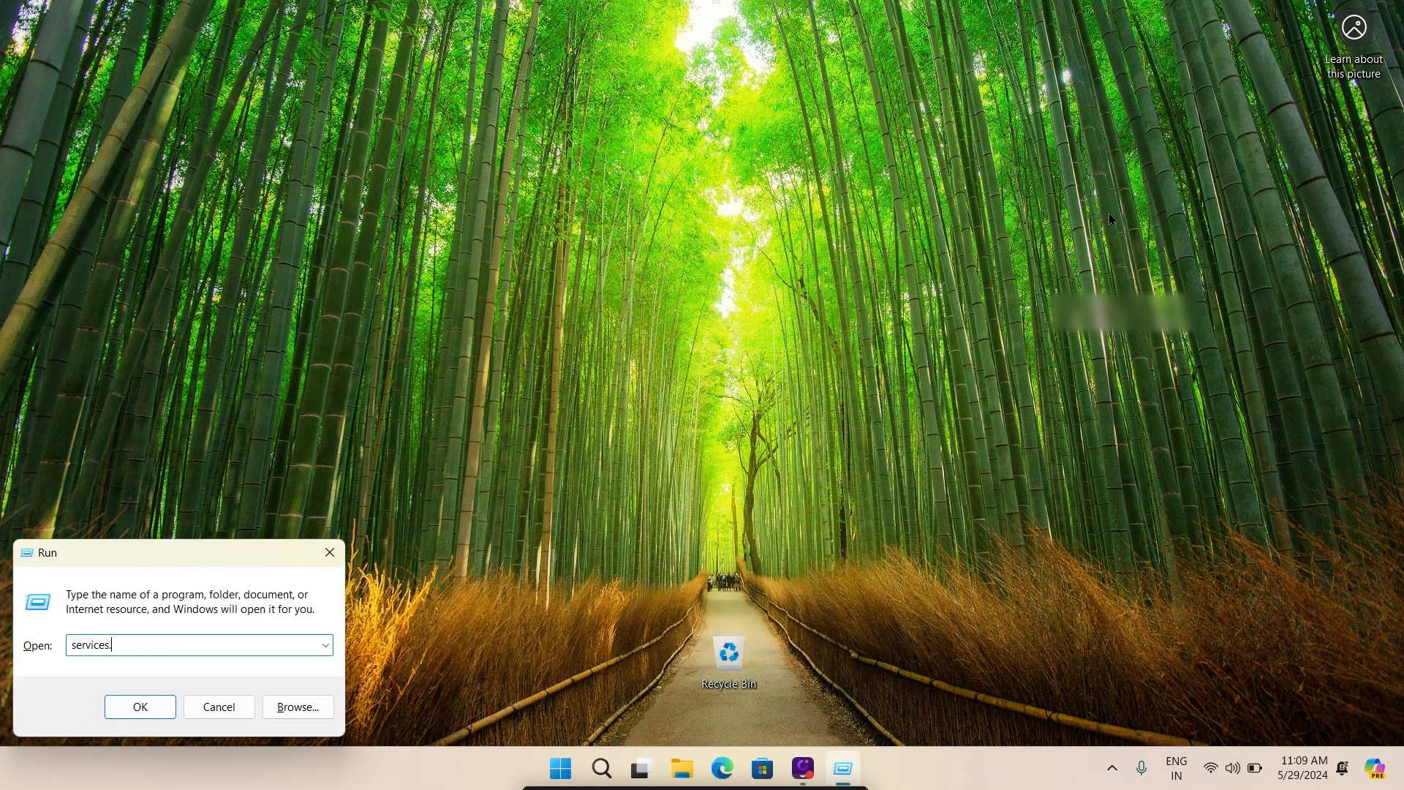
{"action": "left_click", "coordinate": [139, 706]}
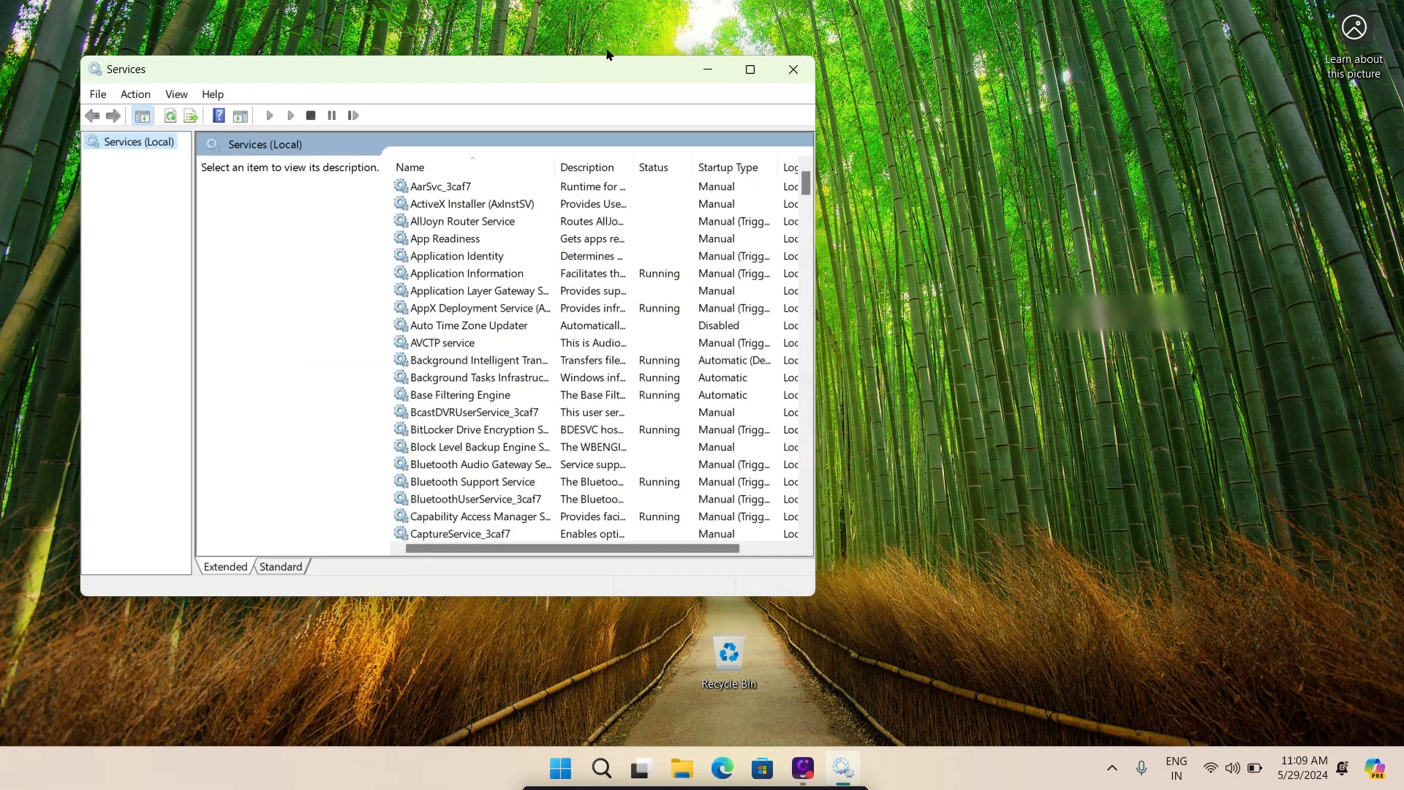
{"action": "mouse_move", "coordinate": [791, 69]}
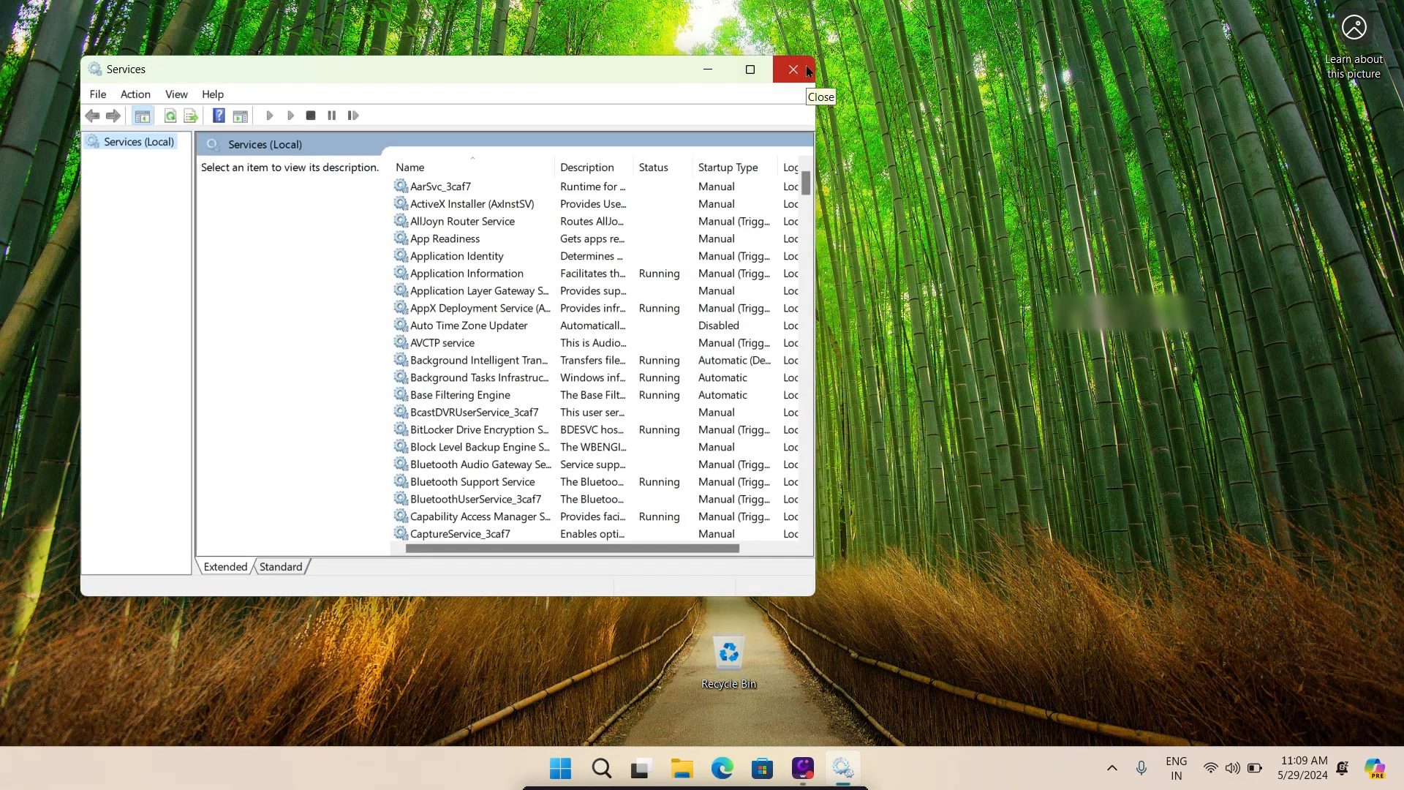
{"action": "left_click", "coordinate": [791, 69]}
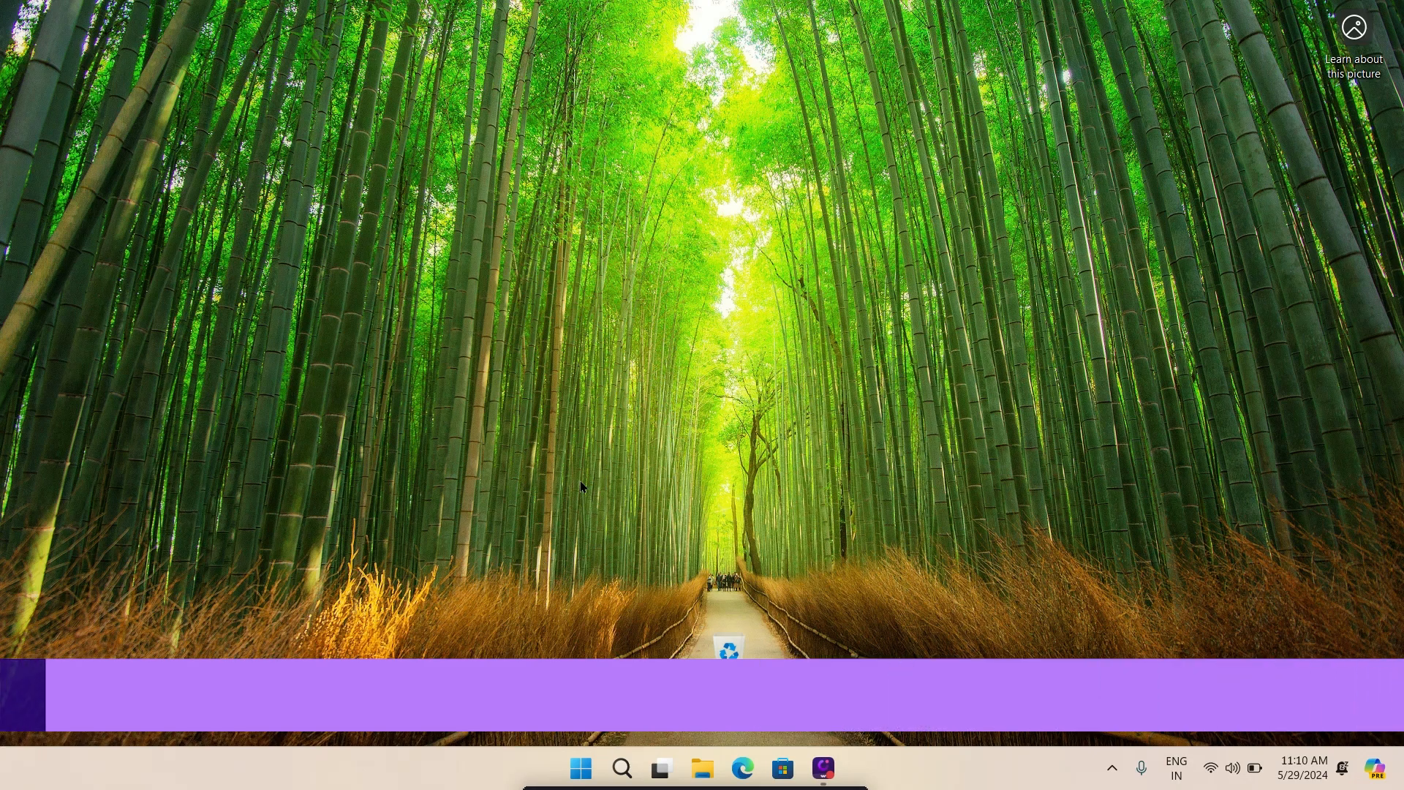
{"action": "type", "text": "services"}
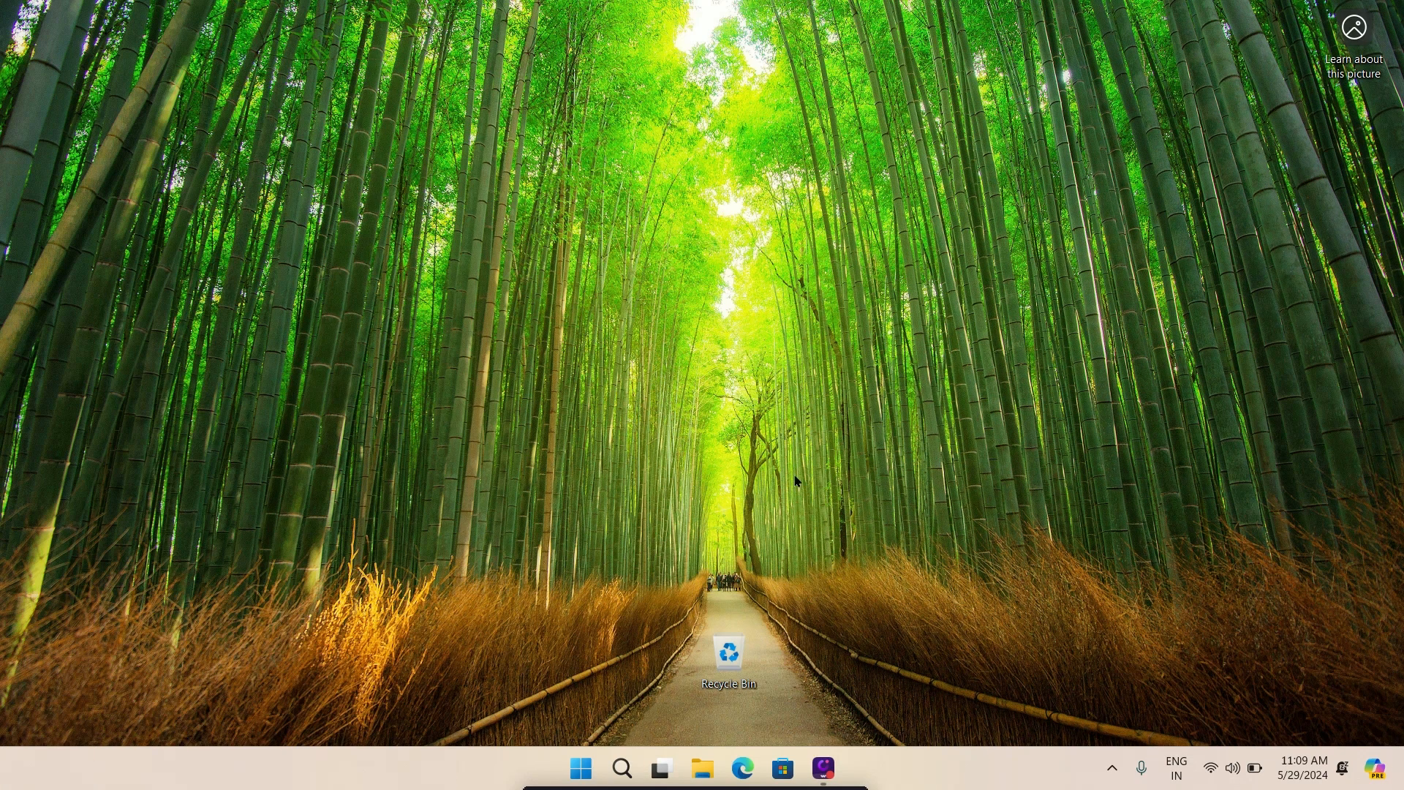
{"action": "mouse_move", "coordinate": [673, 567]}
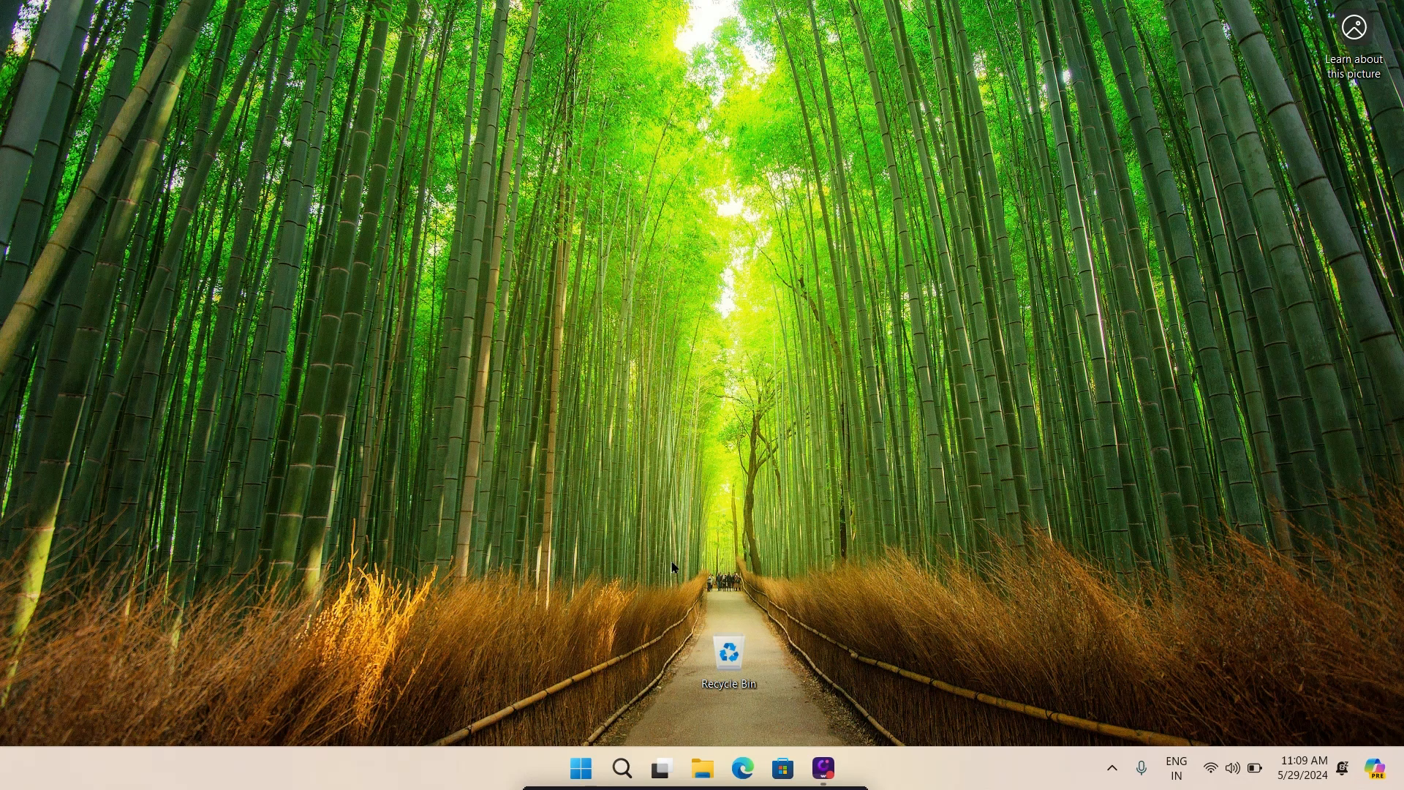
{"action": "mouse_move", "coordinate": [635, 642]}
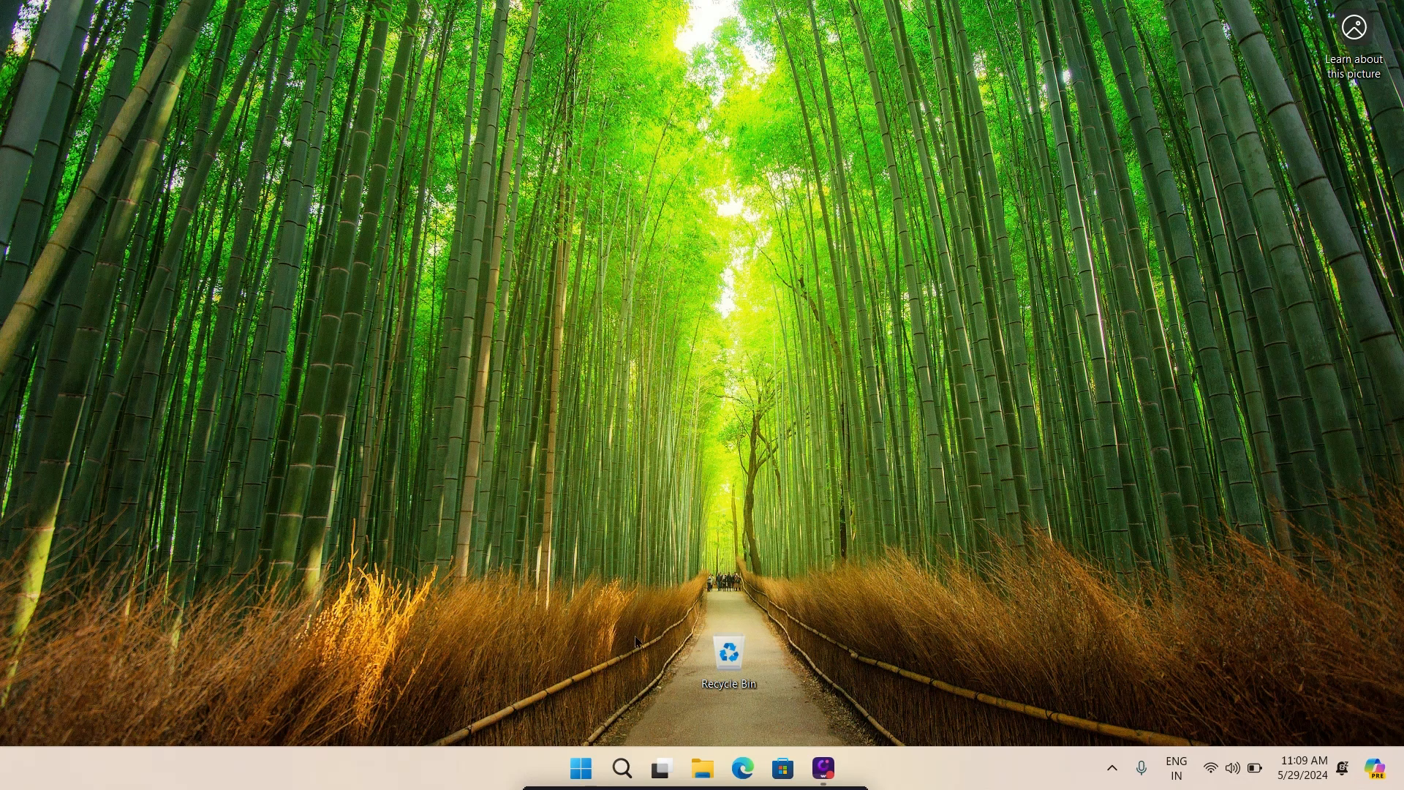
{"action": "mouse_move", "coordinate": [600, 723]}
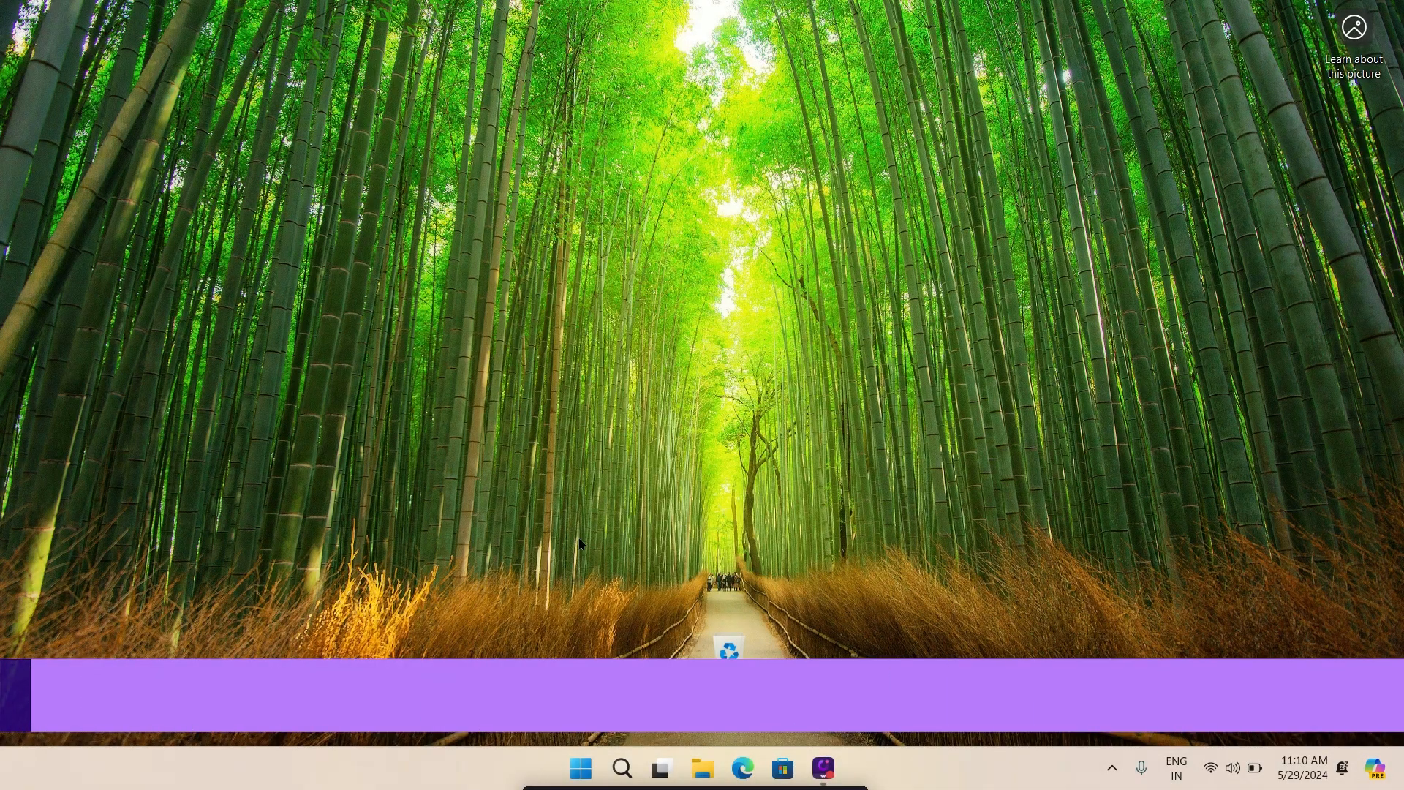
- Enter the sfc scannow command in the administrator PowerShell prompt
{"action": "type", "text": "sfc scanno"}
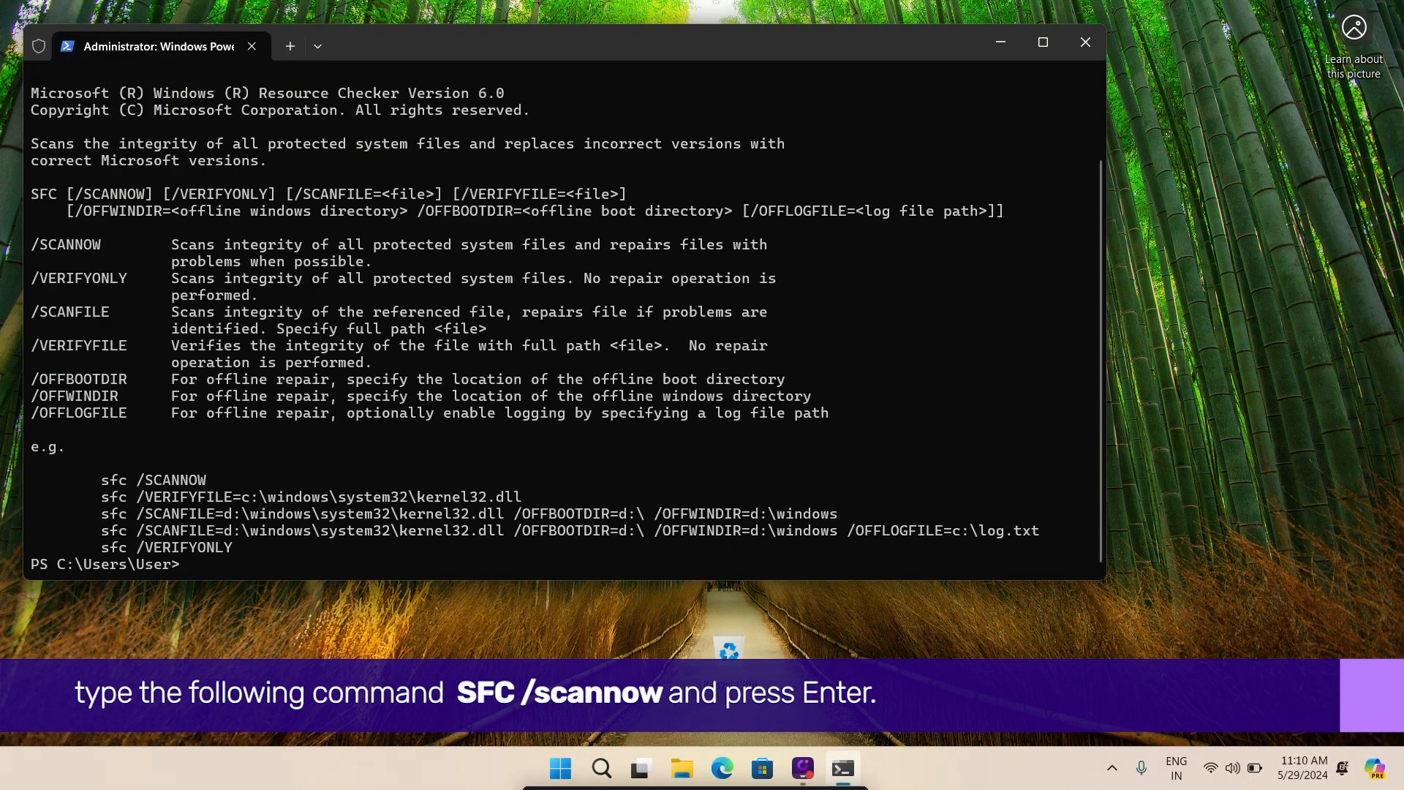
{"action": "type", "text": "sfc scannow"}
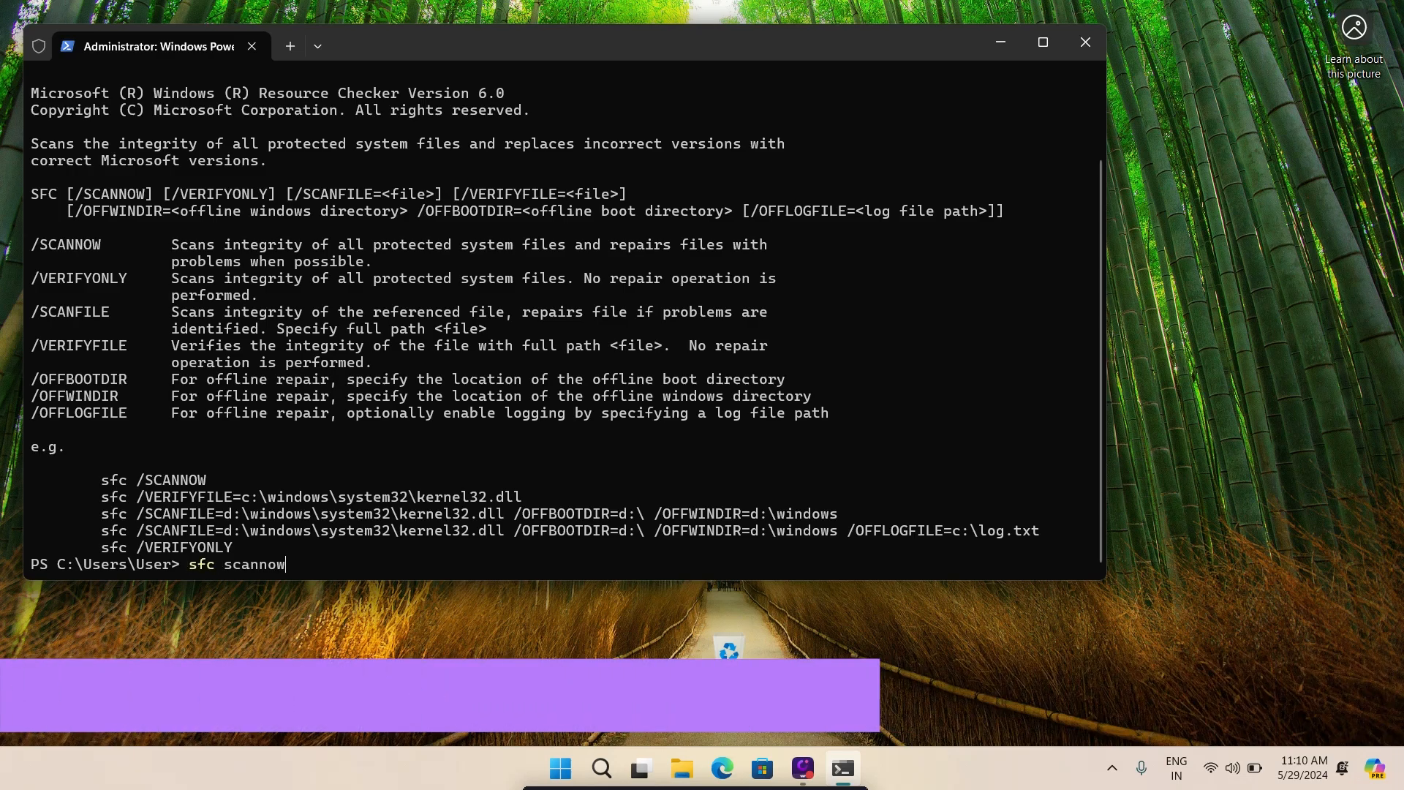
{"action": "key", "text": "BackSpace"}
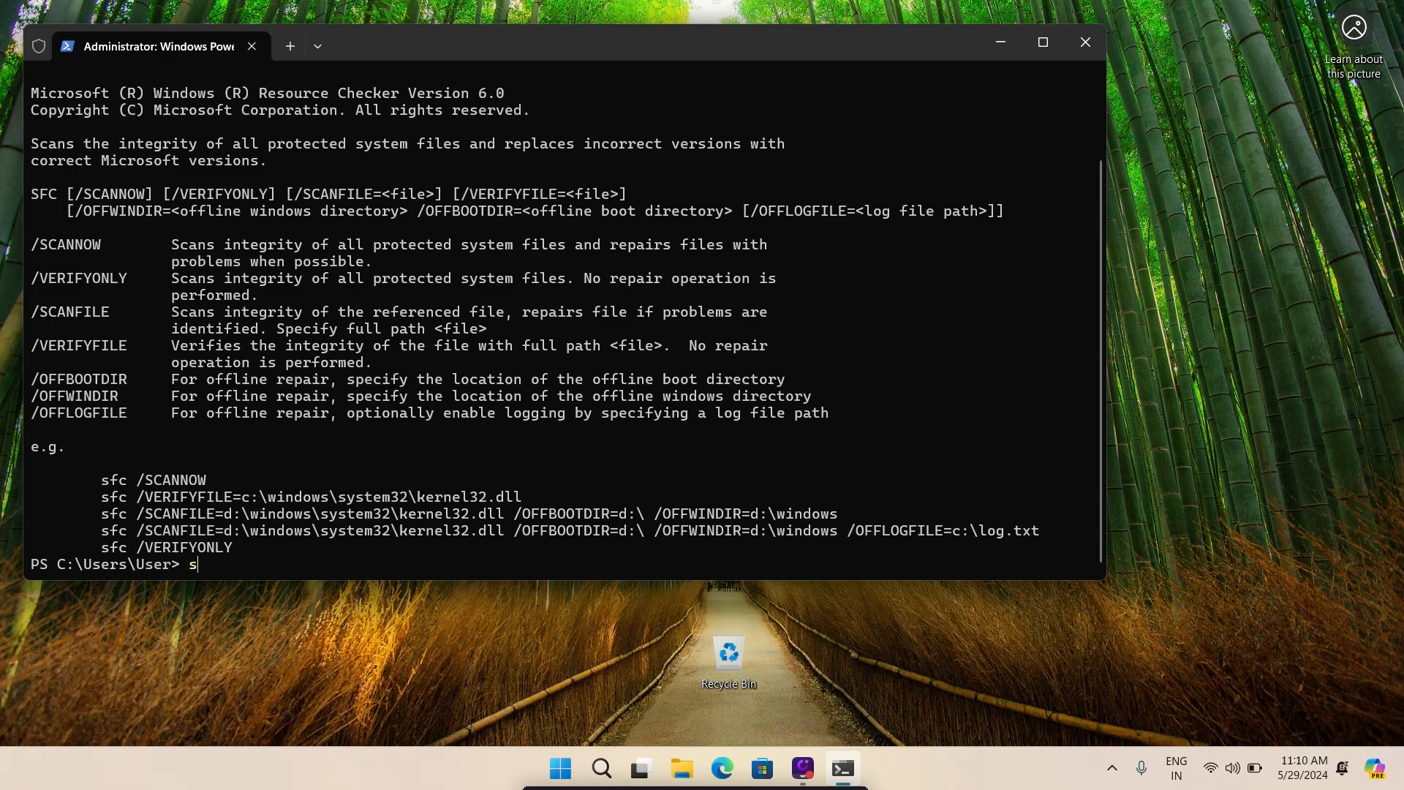